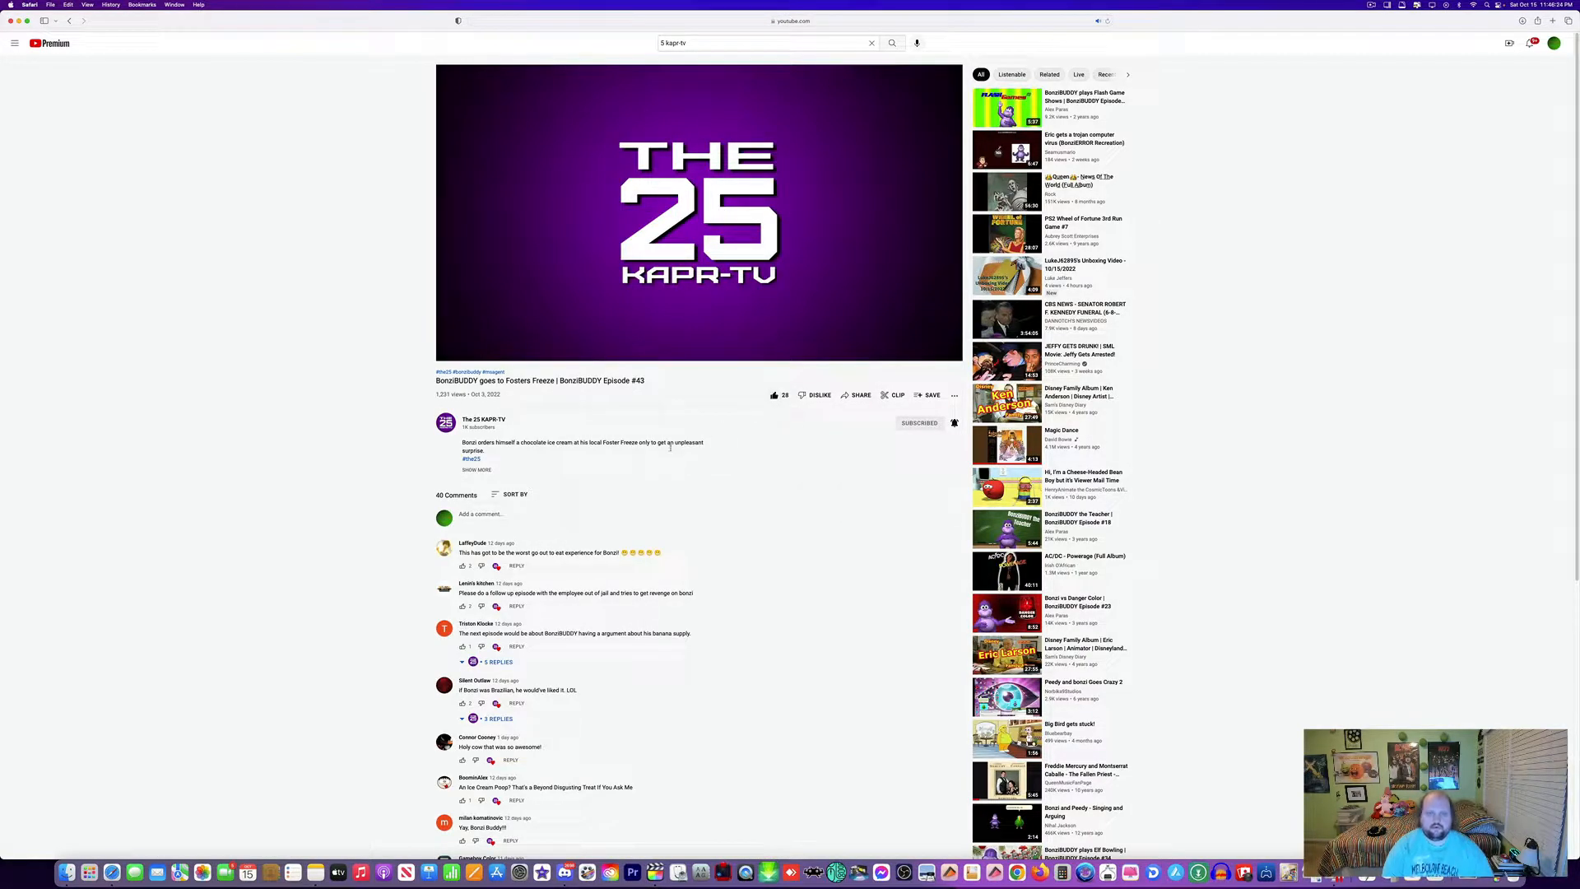
- Expand the BonziBUDDY episode's full description and pause during the opening writer credits
{"action": "left_click", "coordinate": [476, 469]}
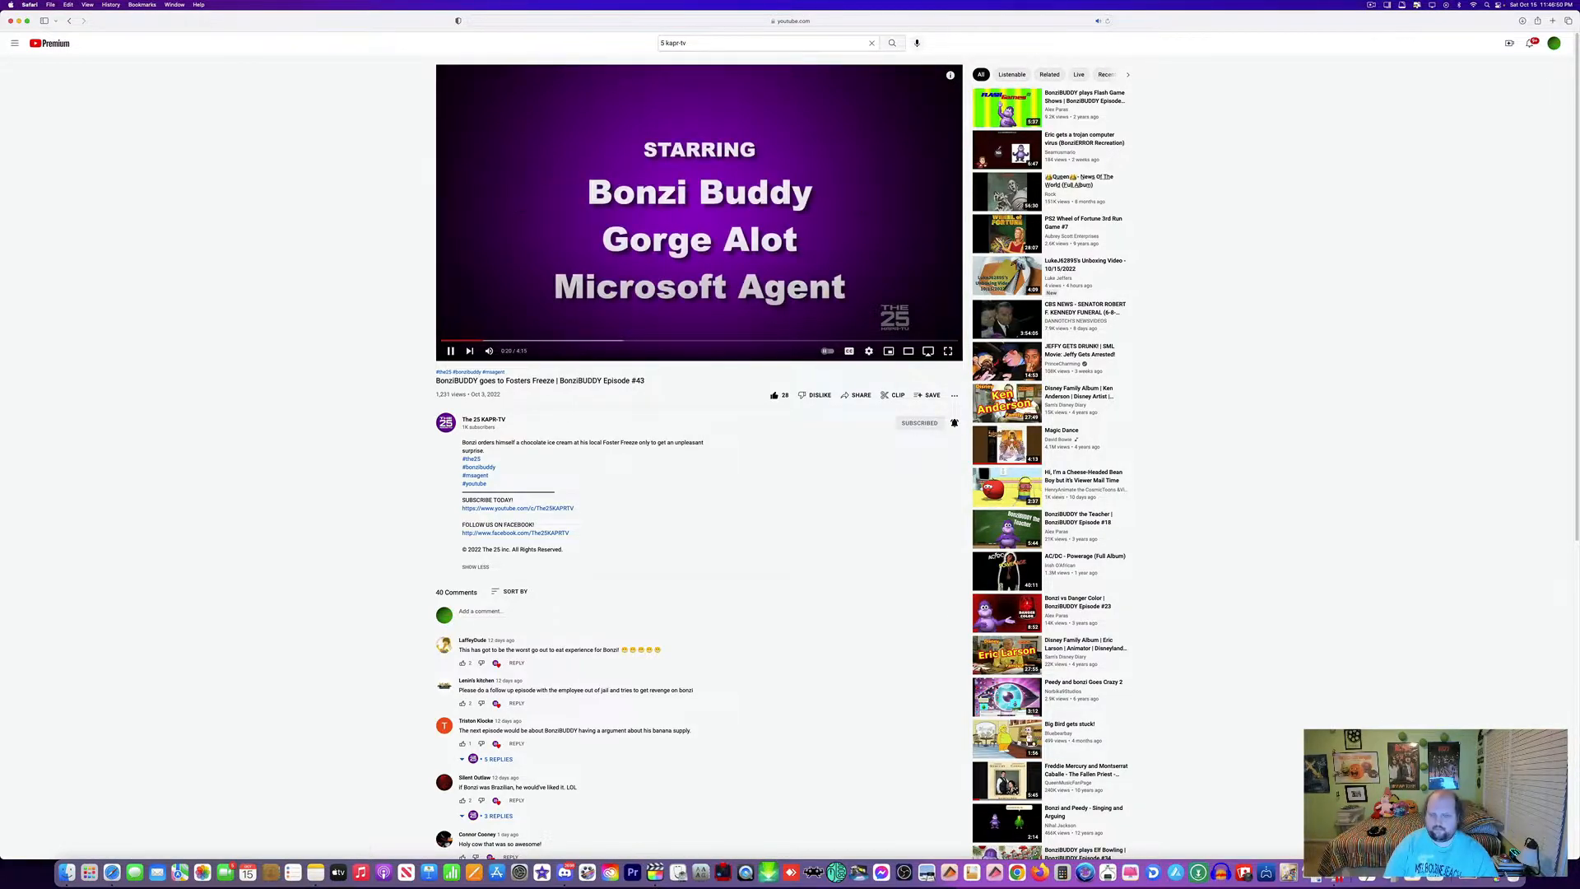
{"action": "left_click", "coordinate": [700, 214]}
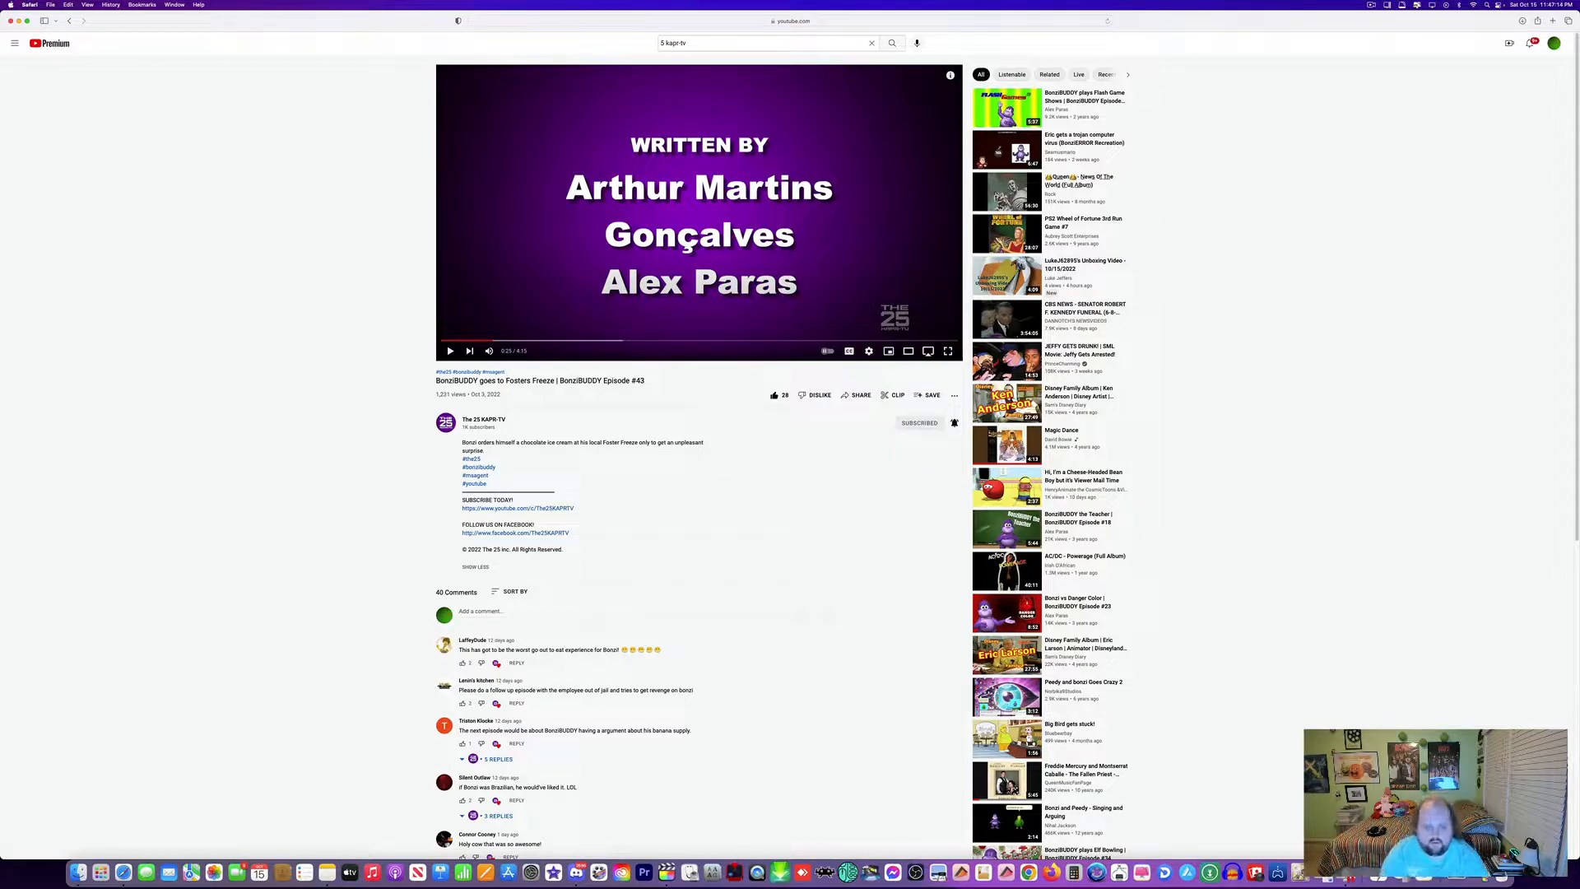
- Play past the credits and stop on the scene of Bonzi before the colourful house
{"action": "left_click", "coordinate": [450, 351]}
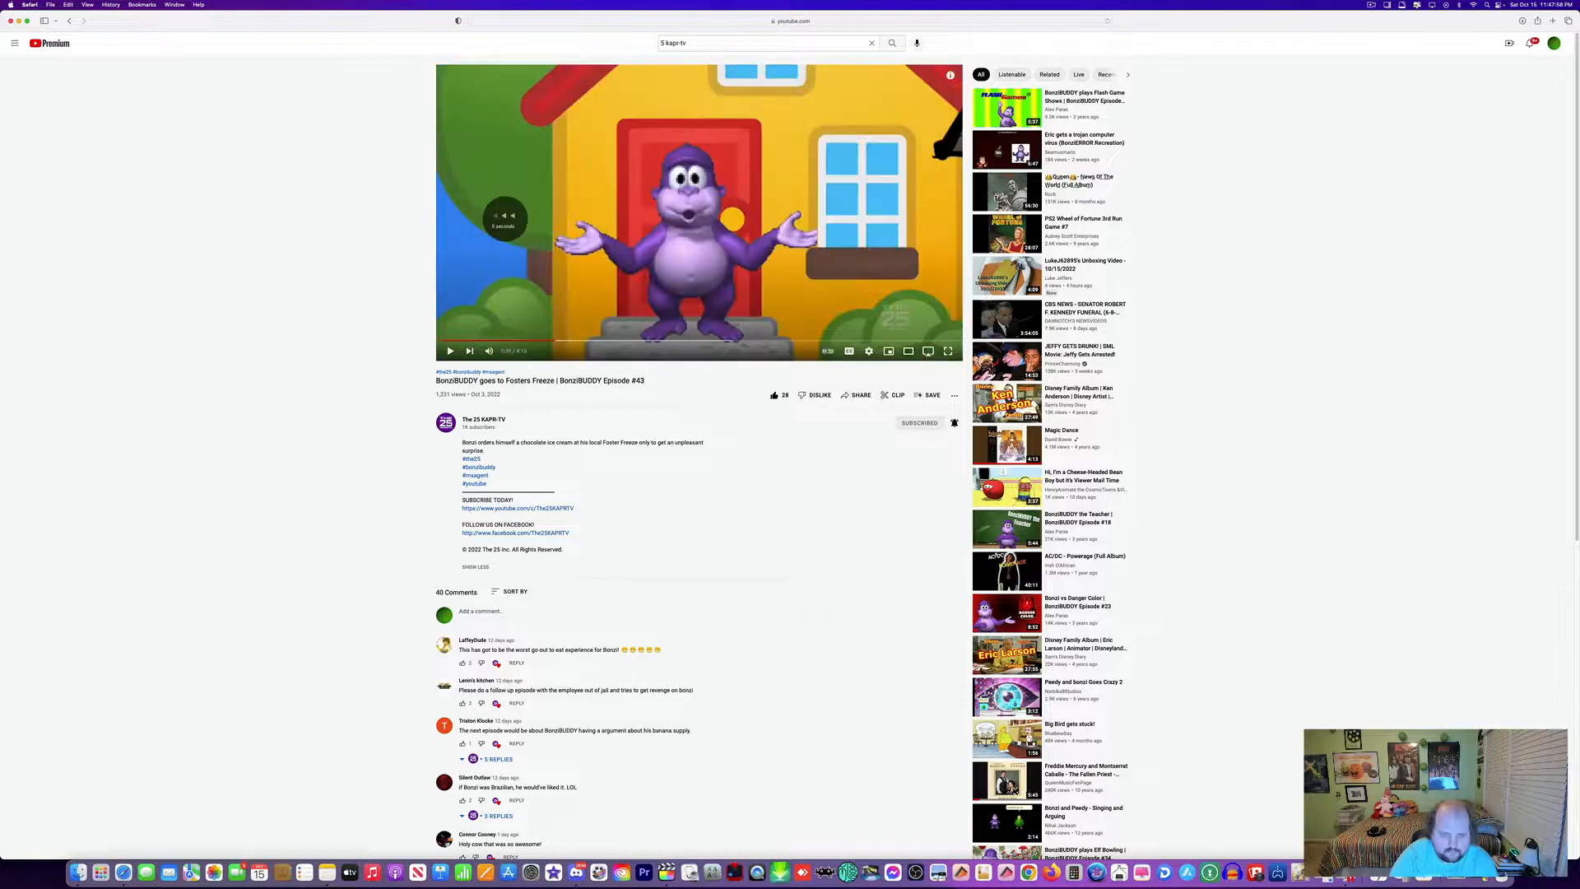
{"action": "left_click", "coordinate": [695, 210]}
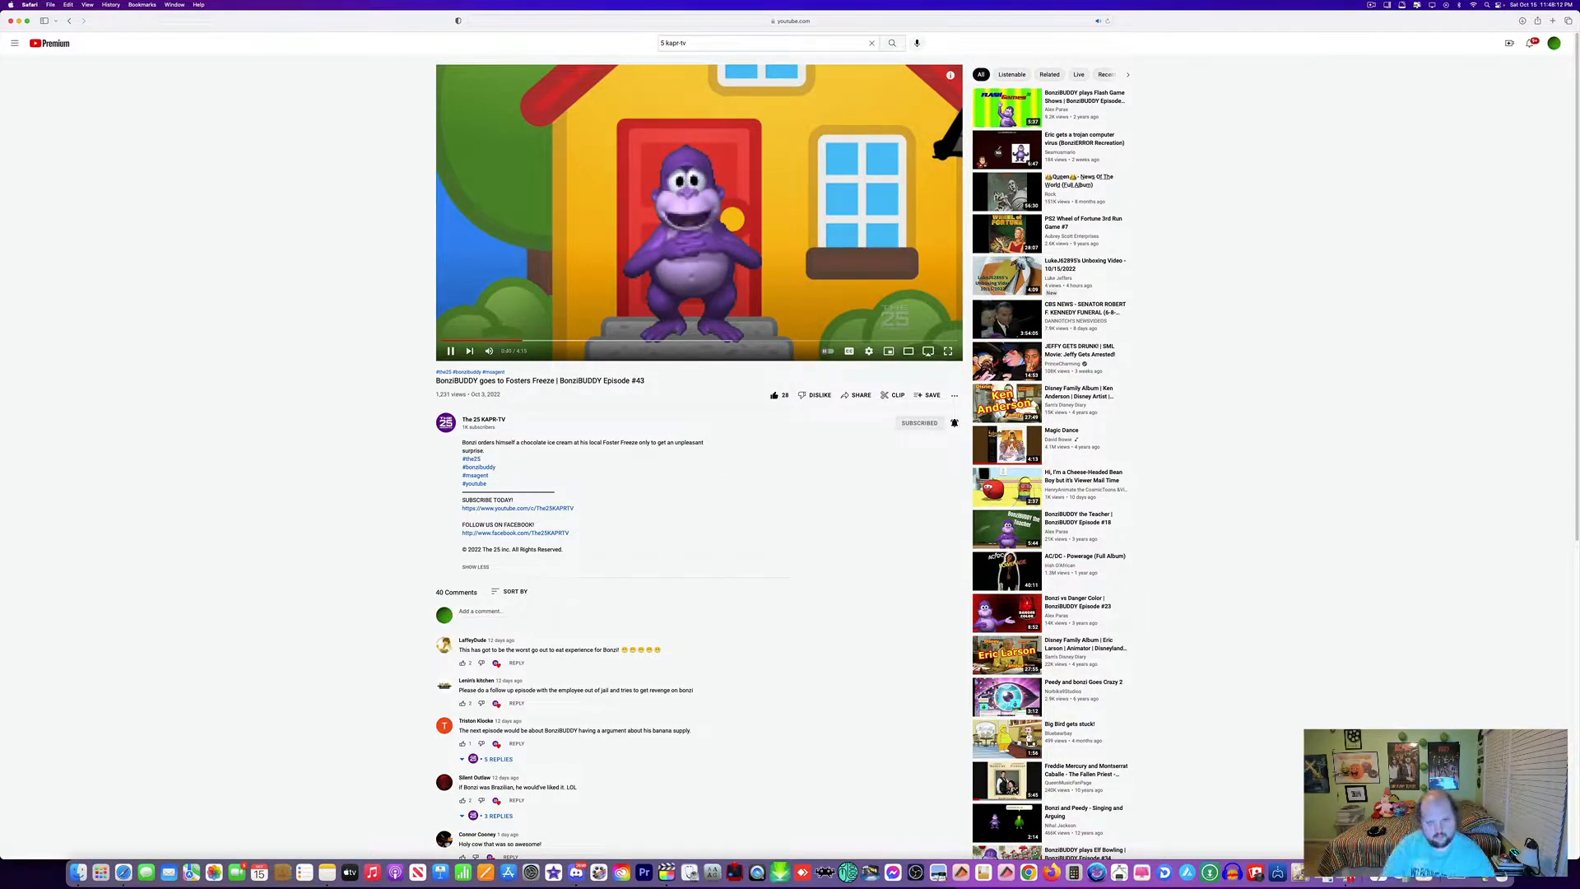
{"action": "left_click", "coordinate": [698, 214]}
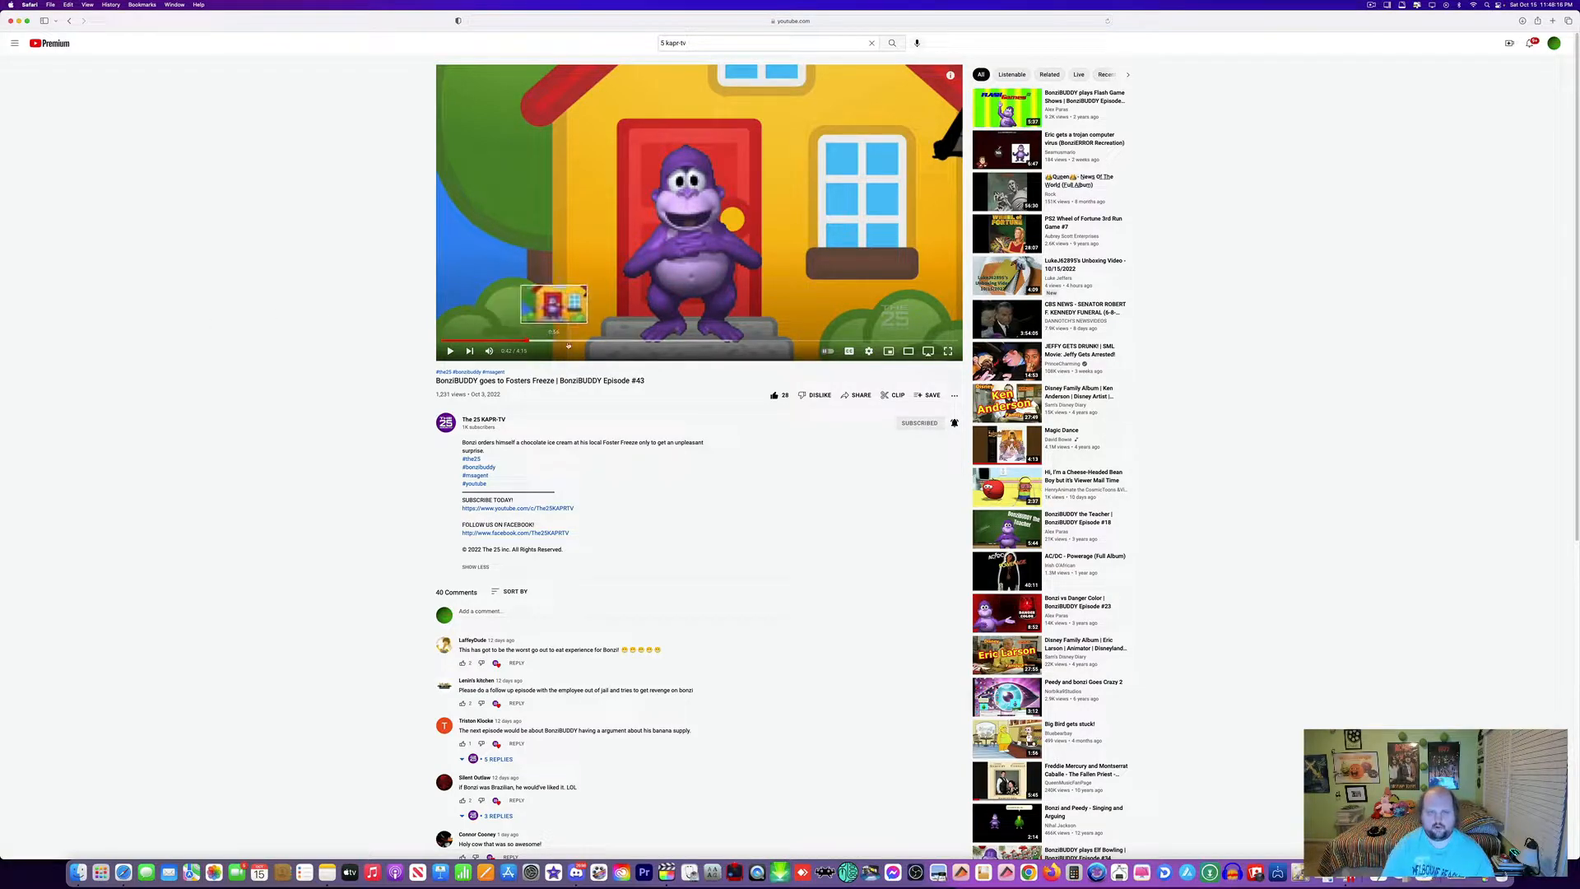
{"action": "left_click", "coordinate": [850, 351]}
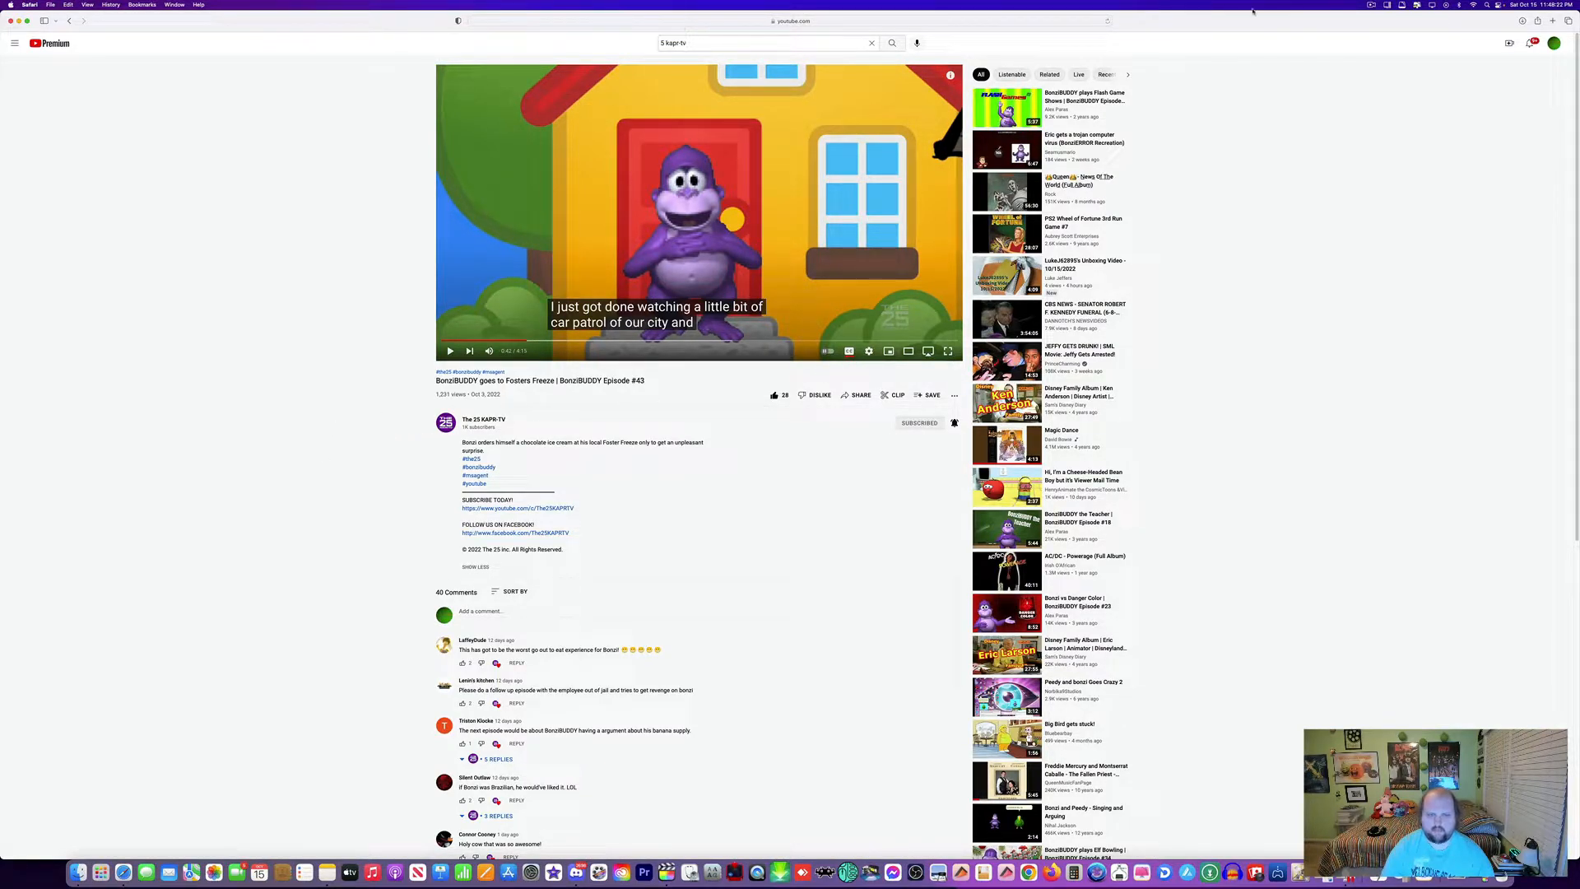
- Search Google for 'car patrol' in a new tab and browse the Car City results
{"action": "left_click", "coordinate": [1550, 22]}
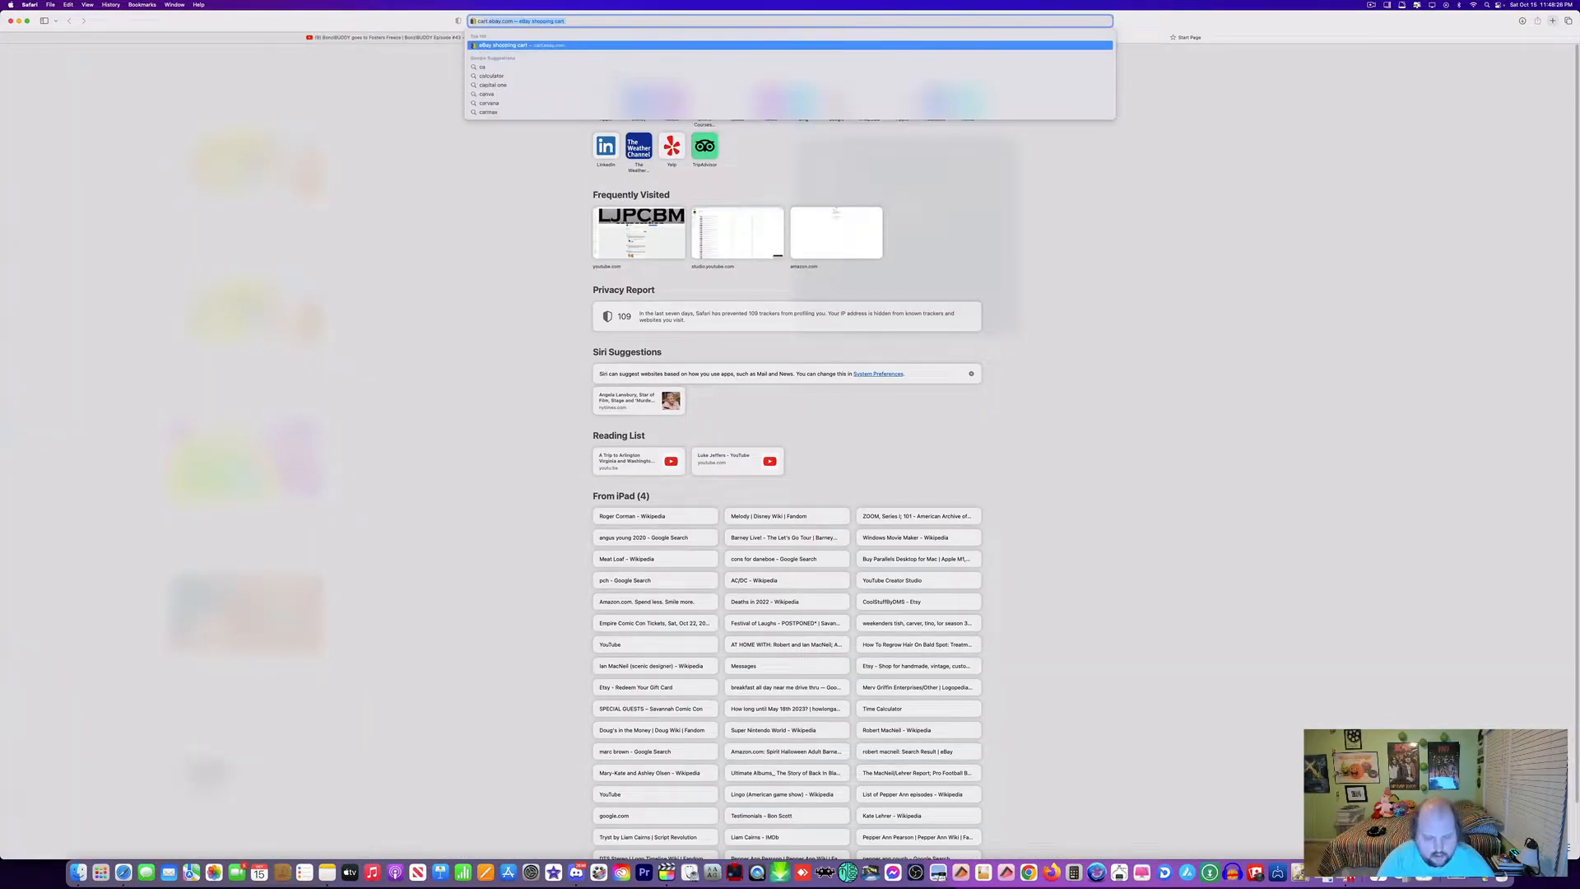
{"action": "type", "text": "car patrol"}
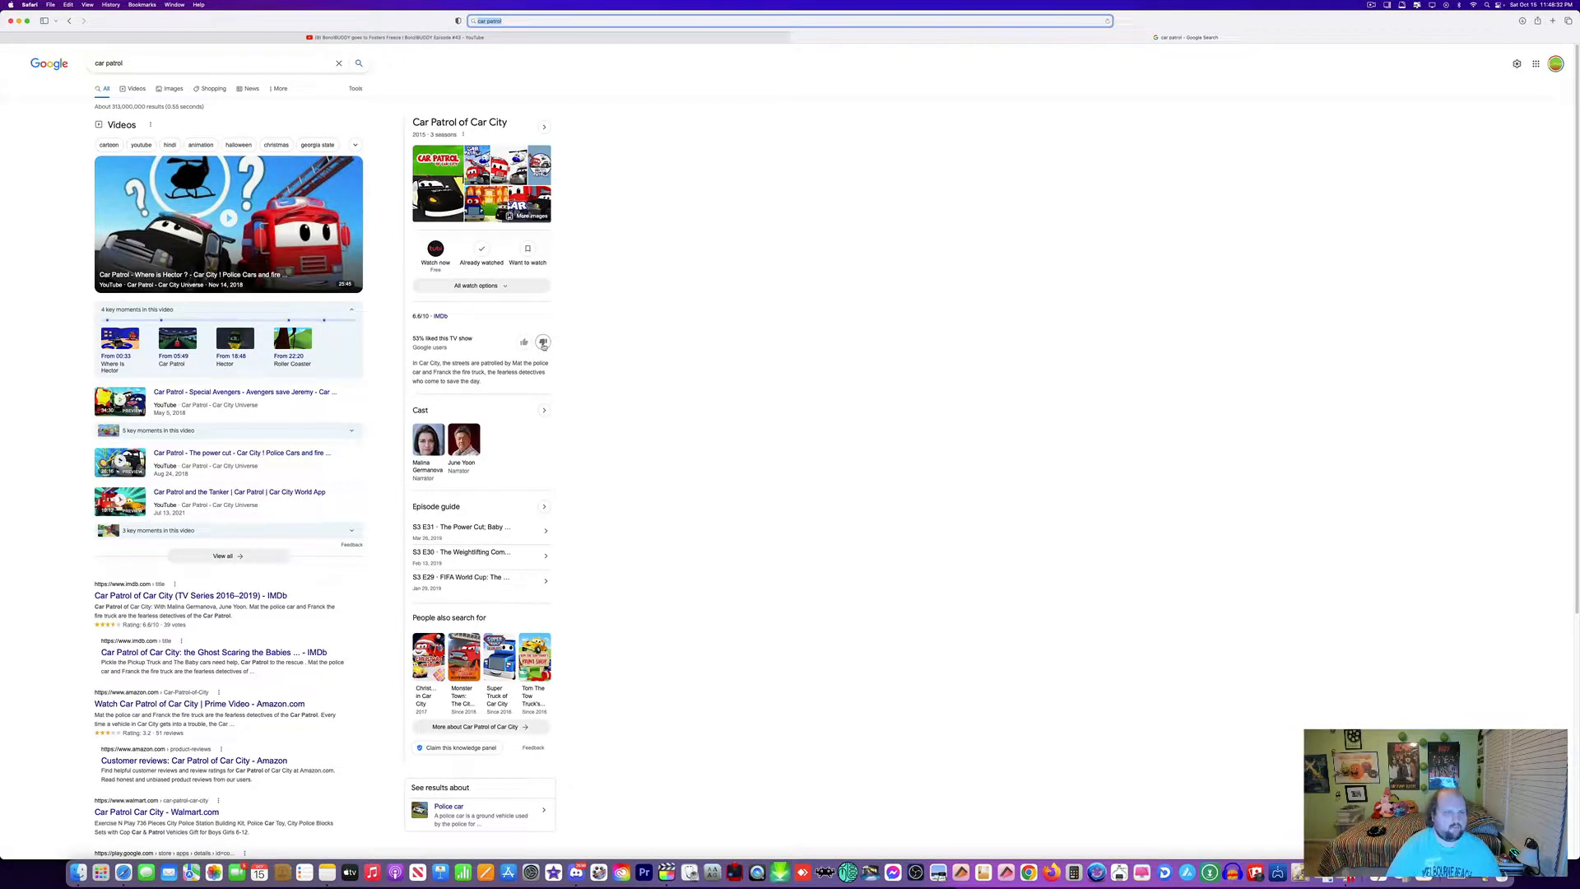
{"action": "scroll", "scroll_direction": "down", "scroll_amount": 3}
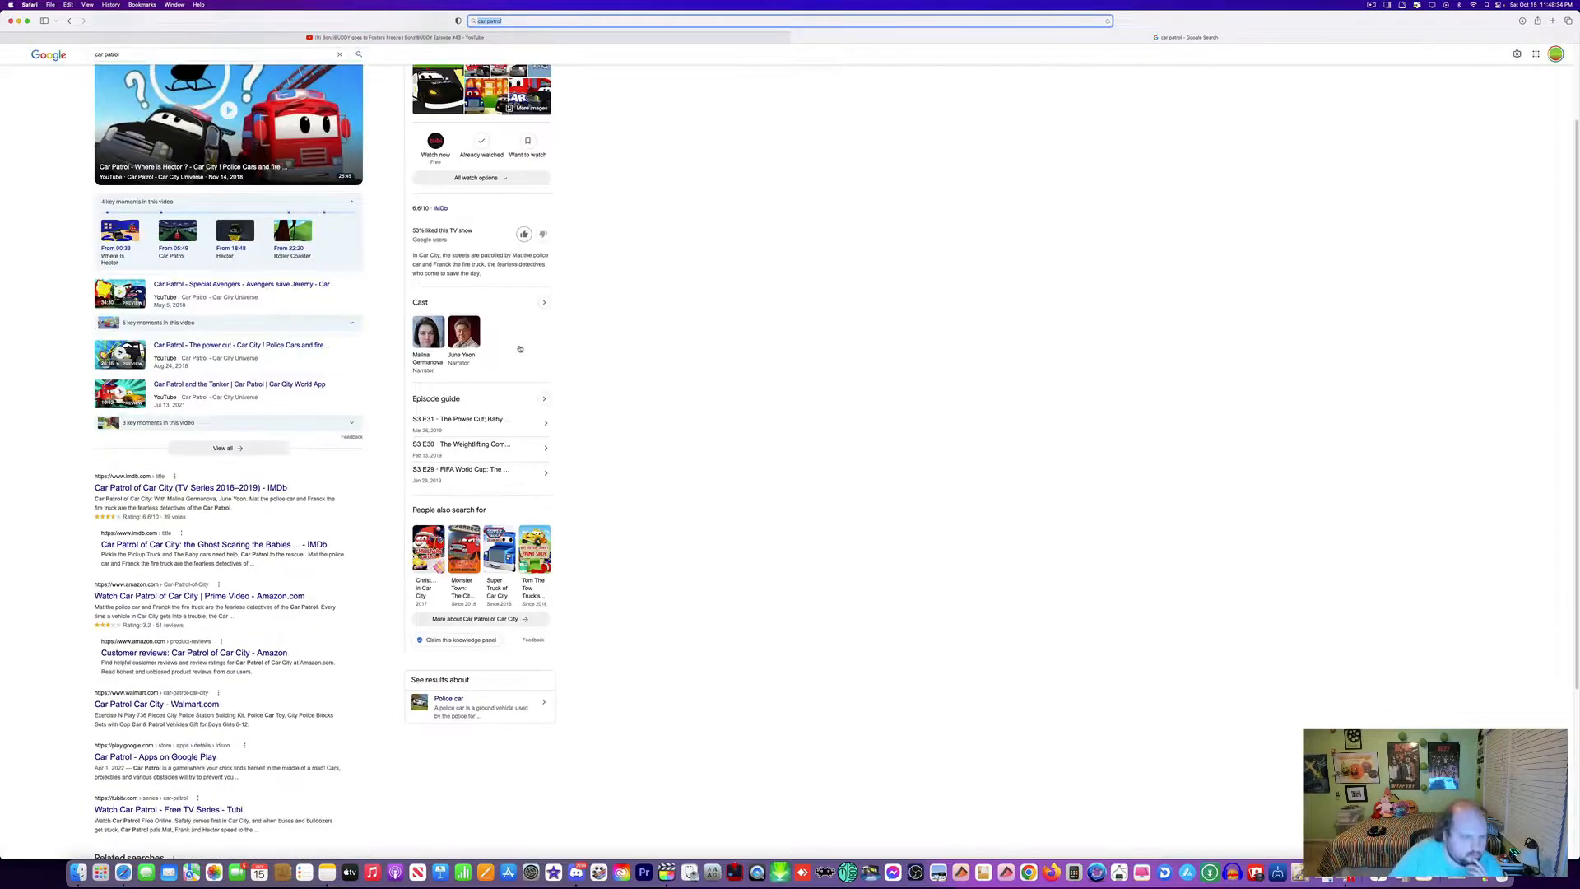
{"action": "scroll", "scroll_direction": "down", "scroll_amount": 3}
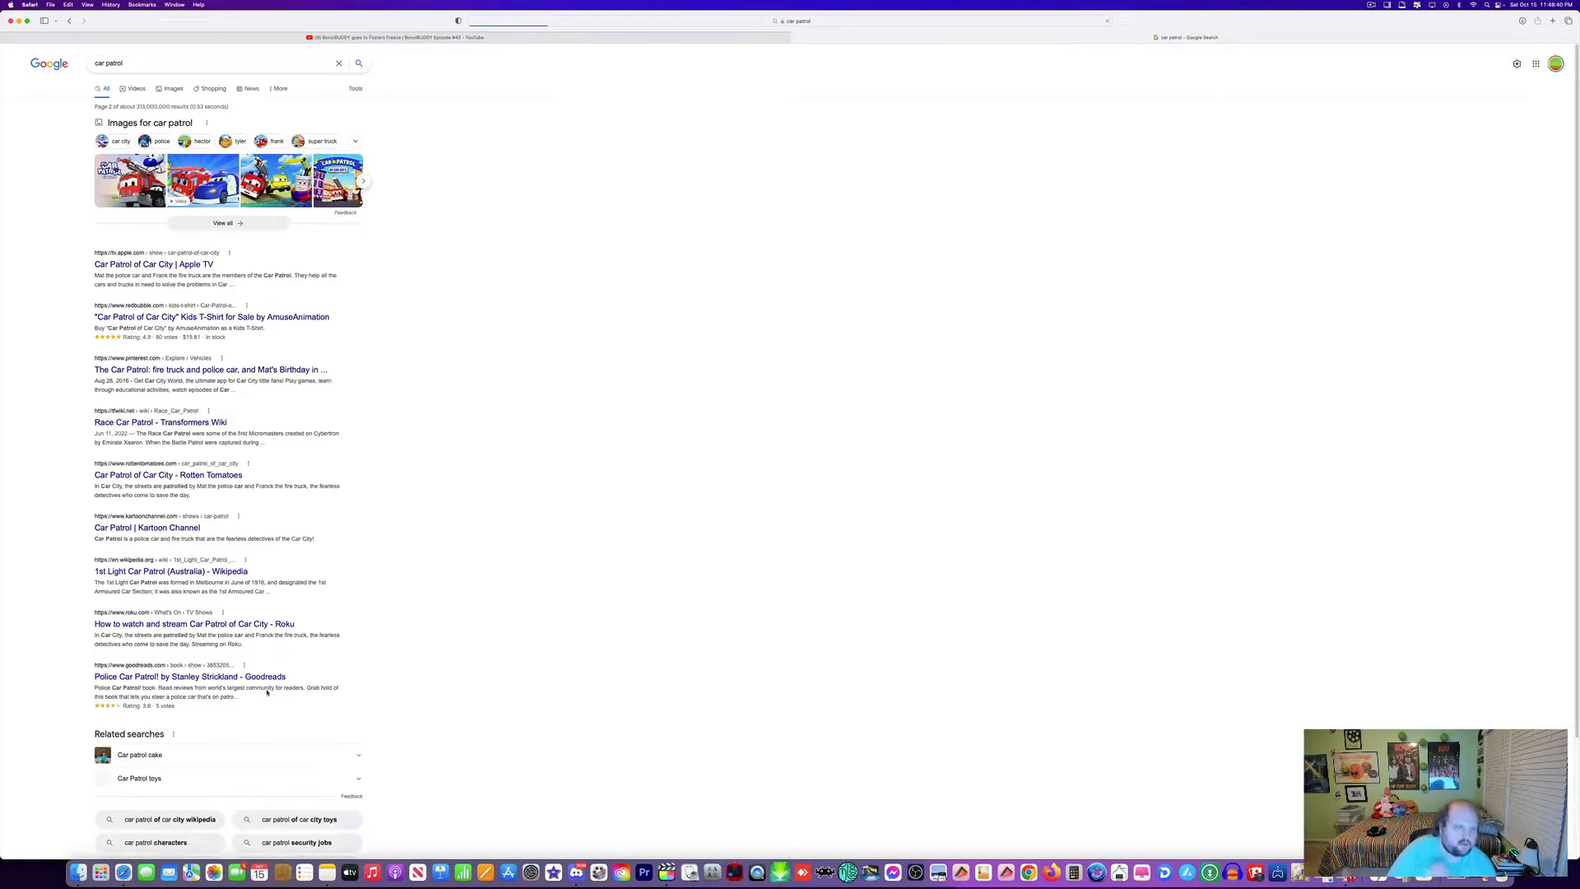
{"action": "mouse_move", "coordinate": [278, 591]}
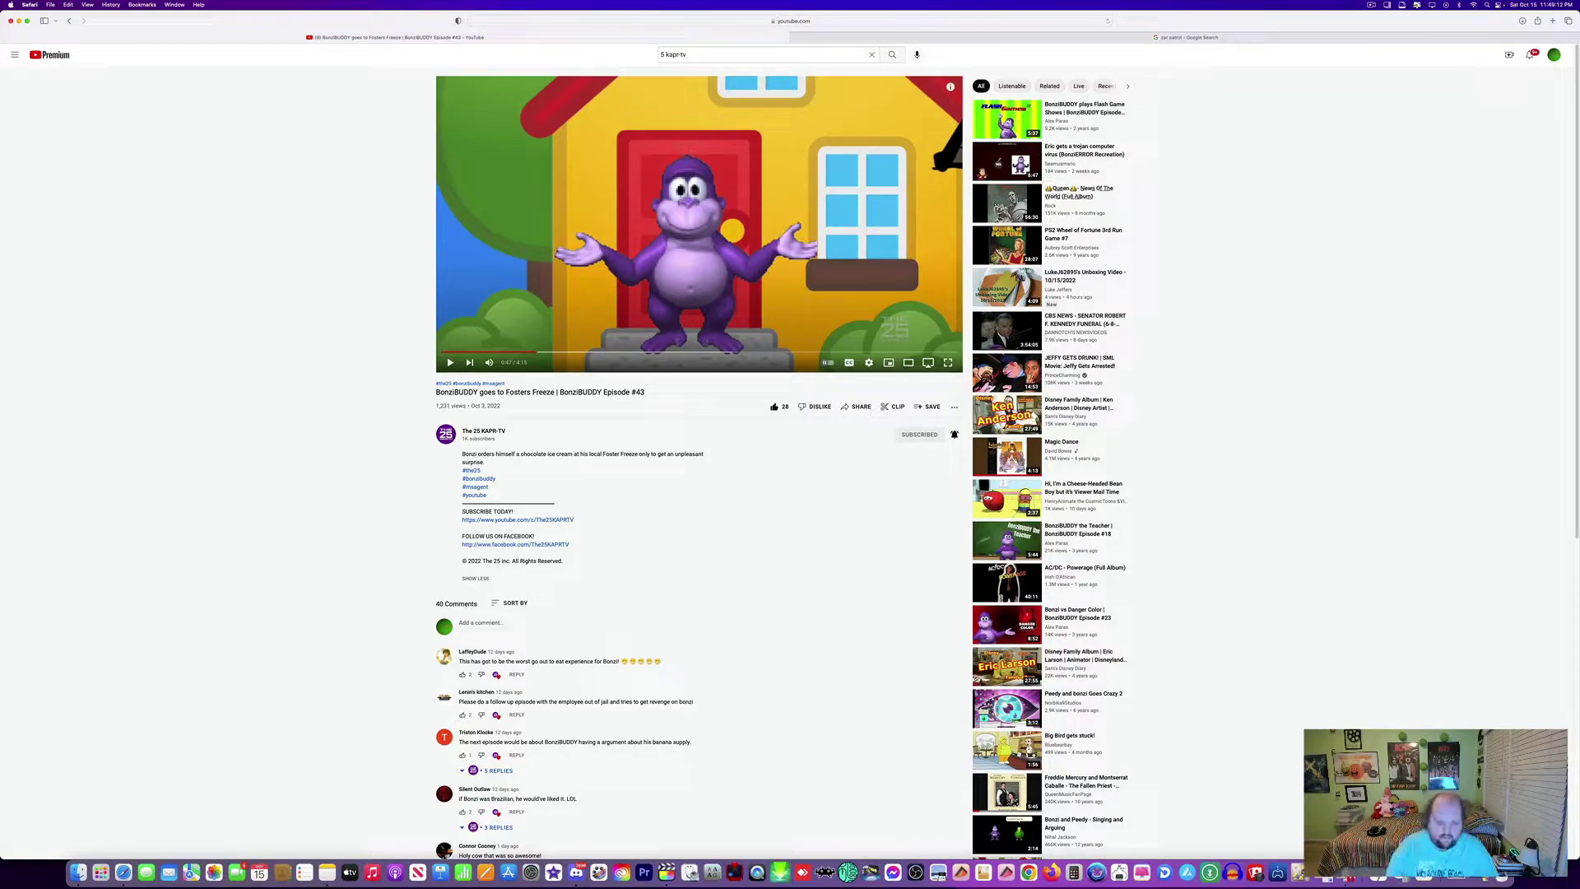
- Play to the closing 'Special thanks' card, then jump back to the Bonzi house scene
{"action": "left_click", "coordinate": [450, 362]}
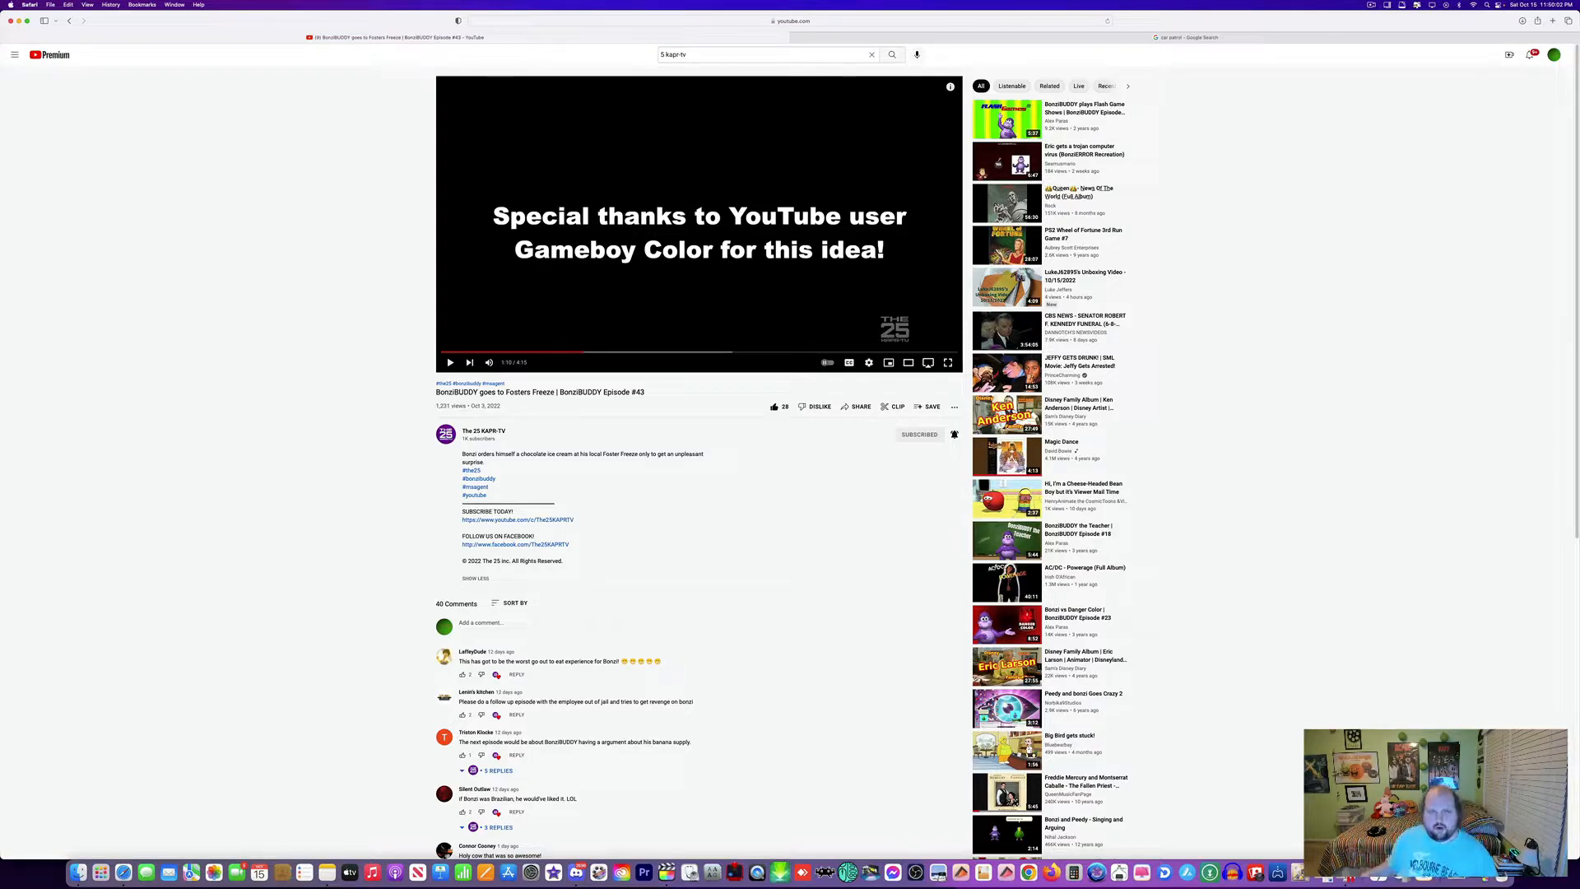
{"action": "left_click", "coordinate": [450, 362]}
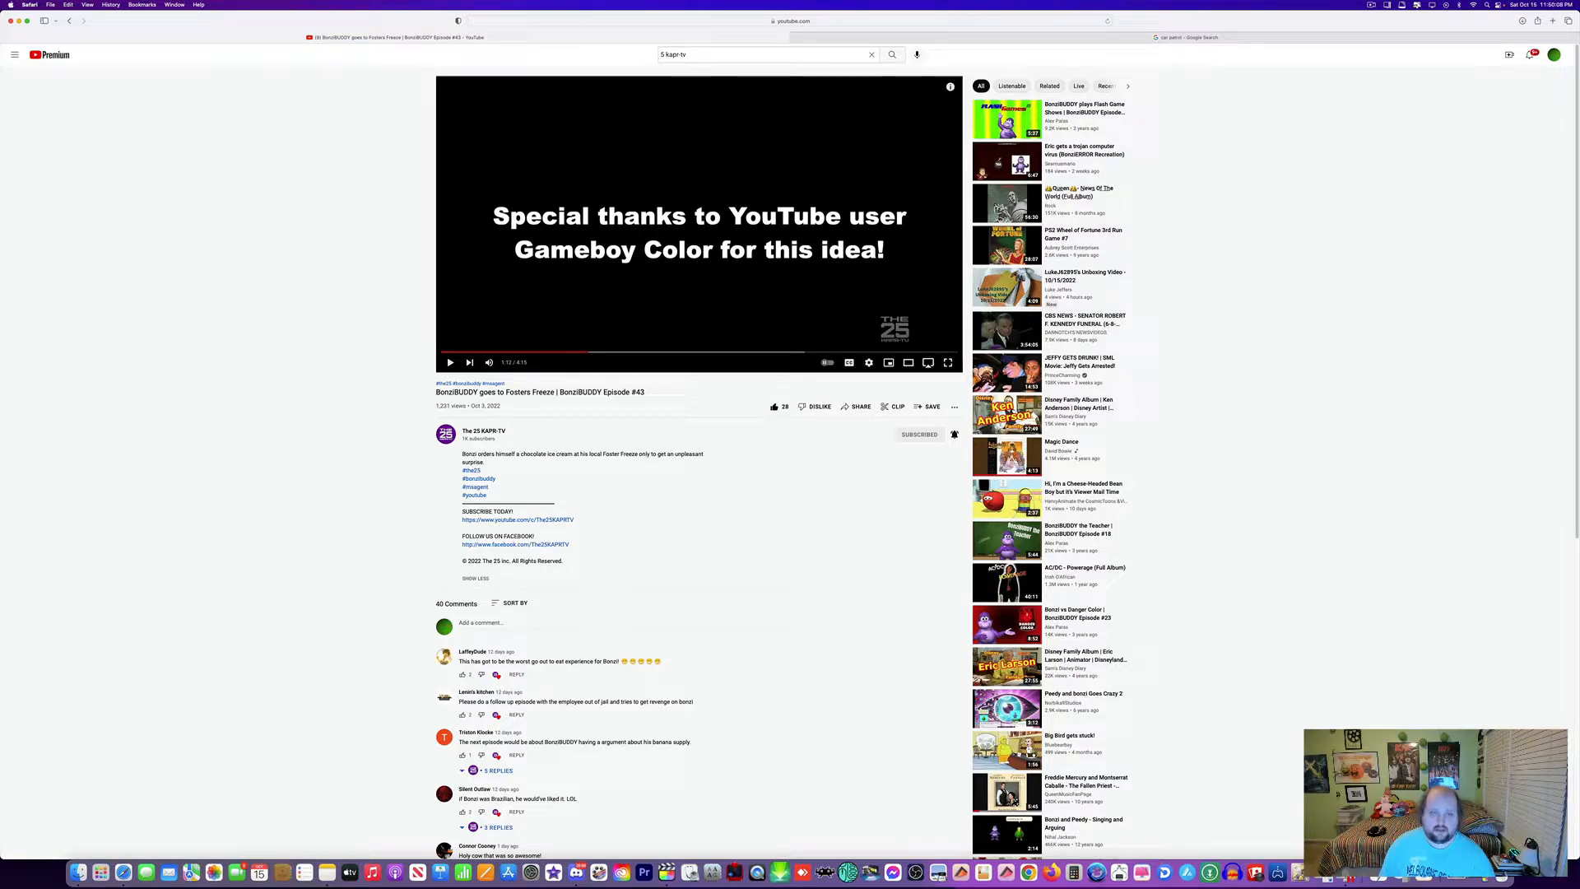
{"action": "left_click", "coordinate": [449, 362]}
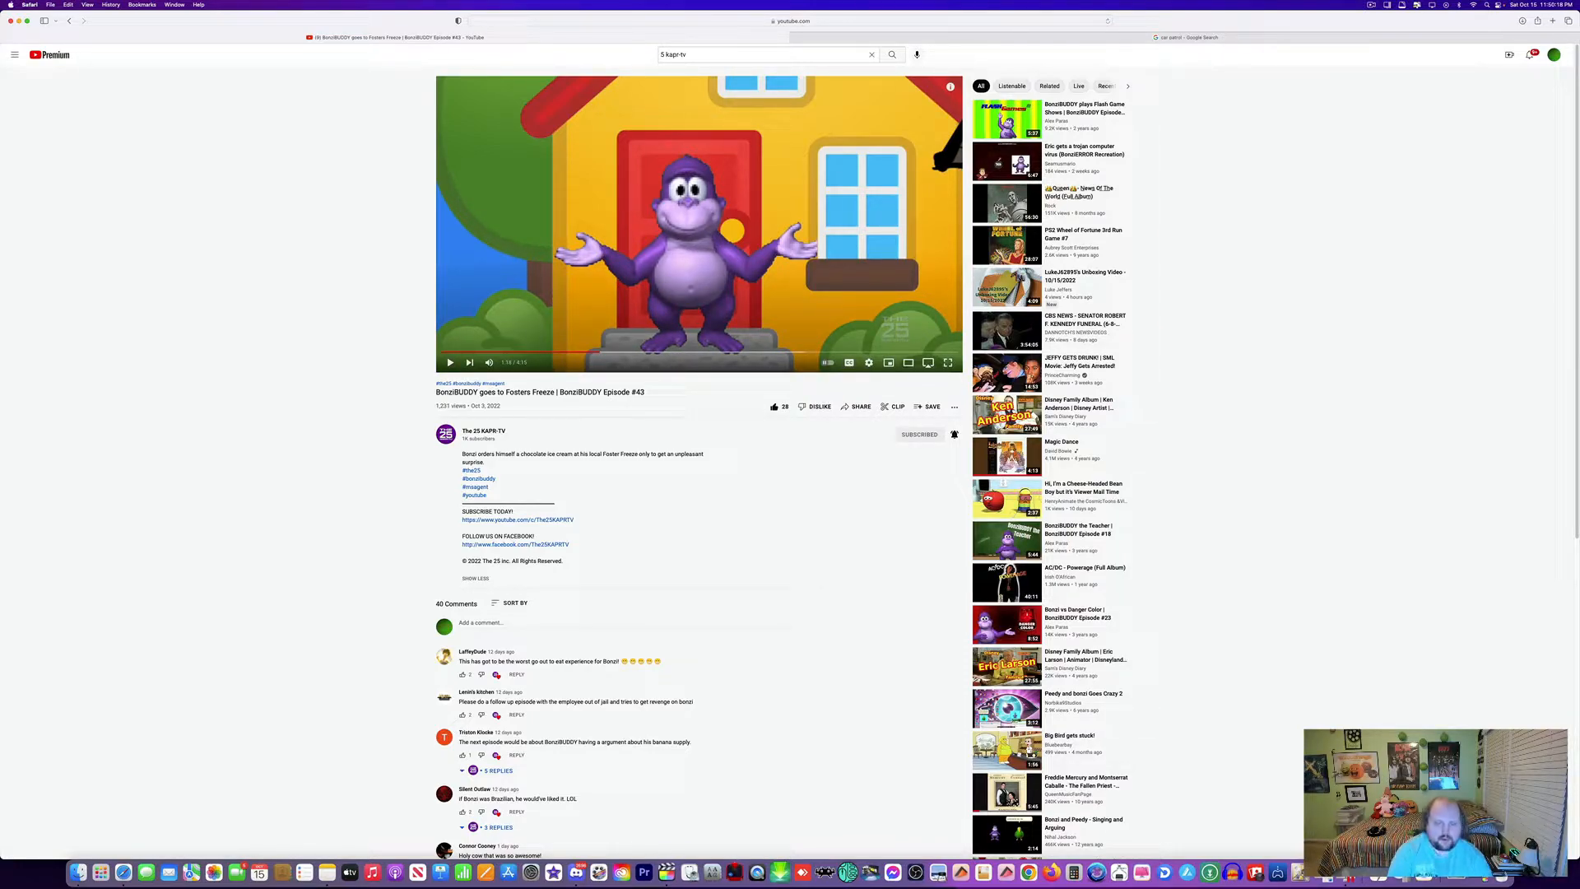
- Resume playback until the scene with the grey-haired man in a blue shirt
{"action": "left_click", "coordinate": [449, 362]}
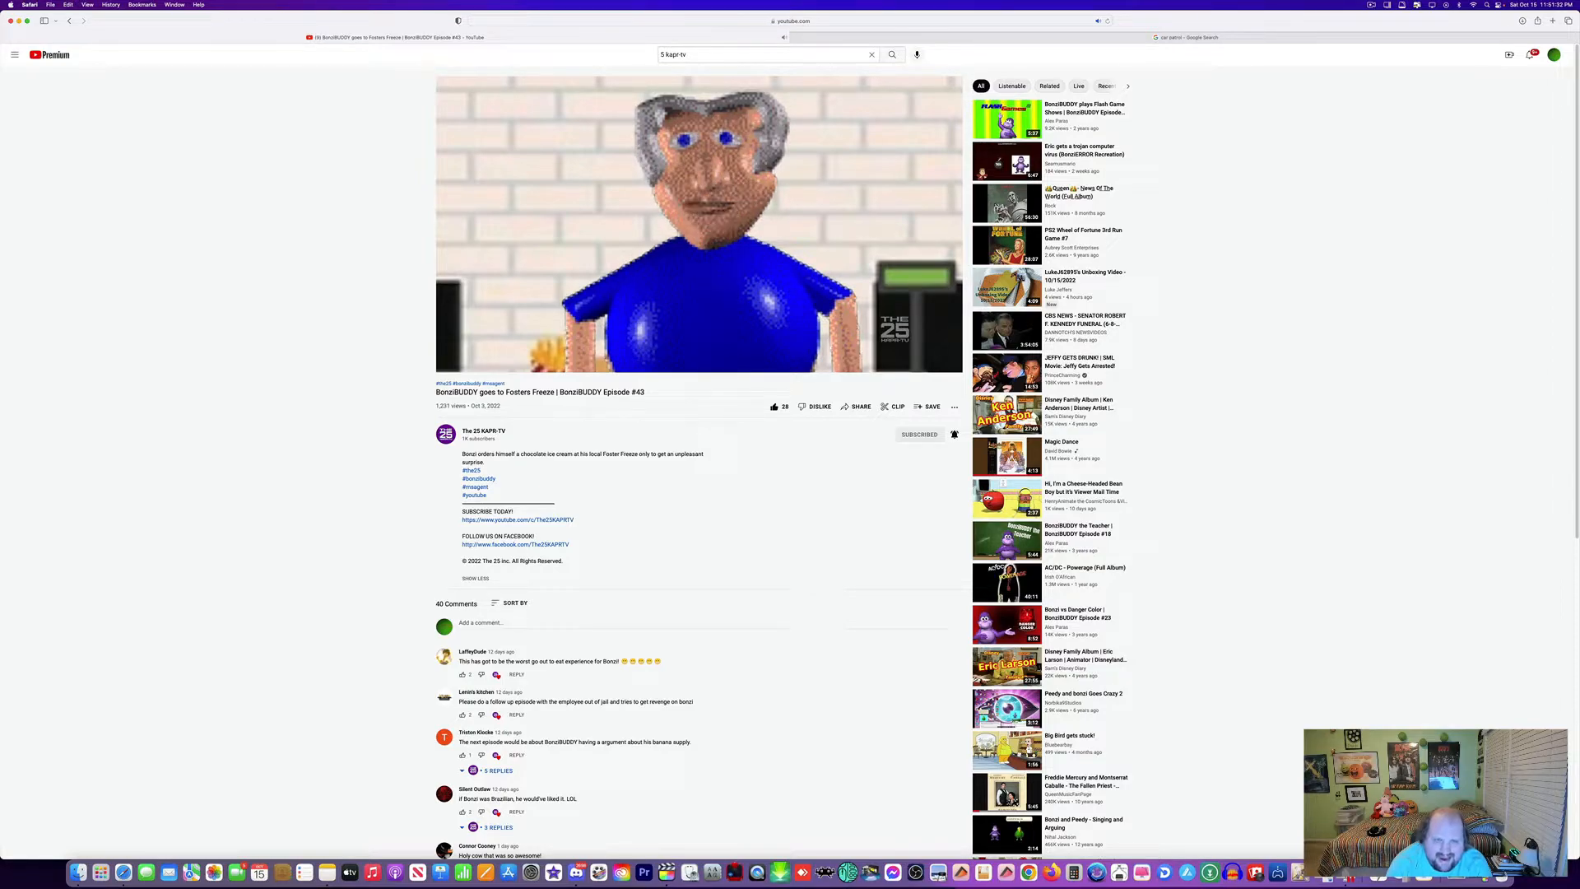
{"action": "mouse_move", "coordinate": [694, 253]}
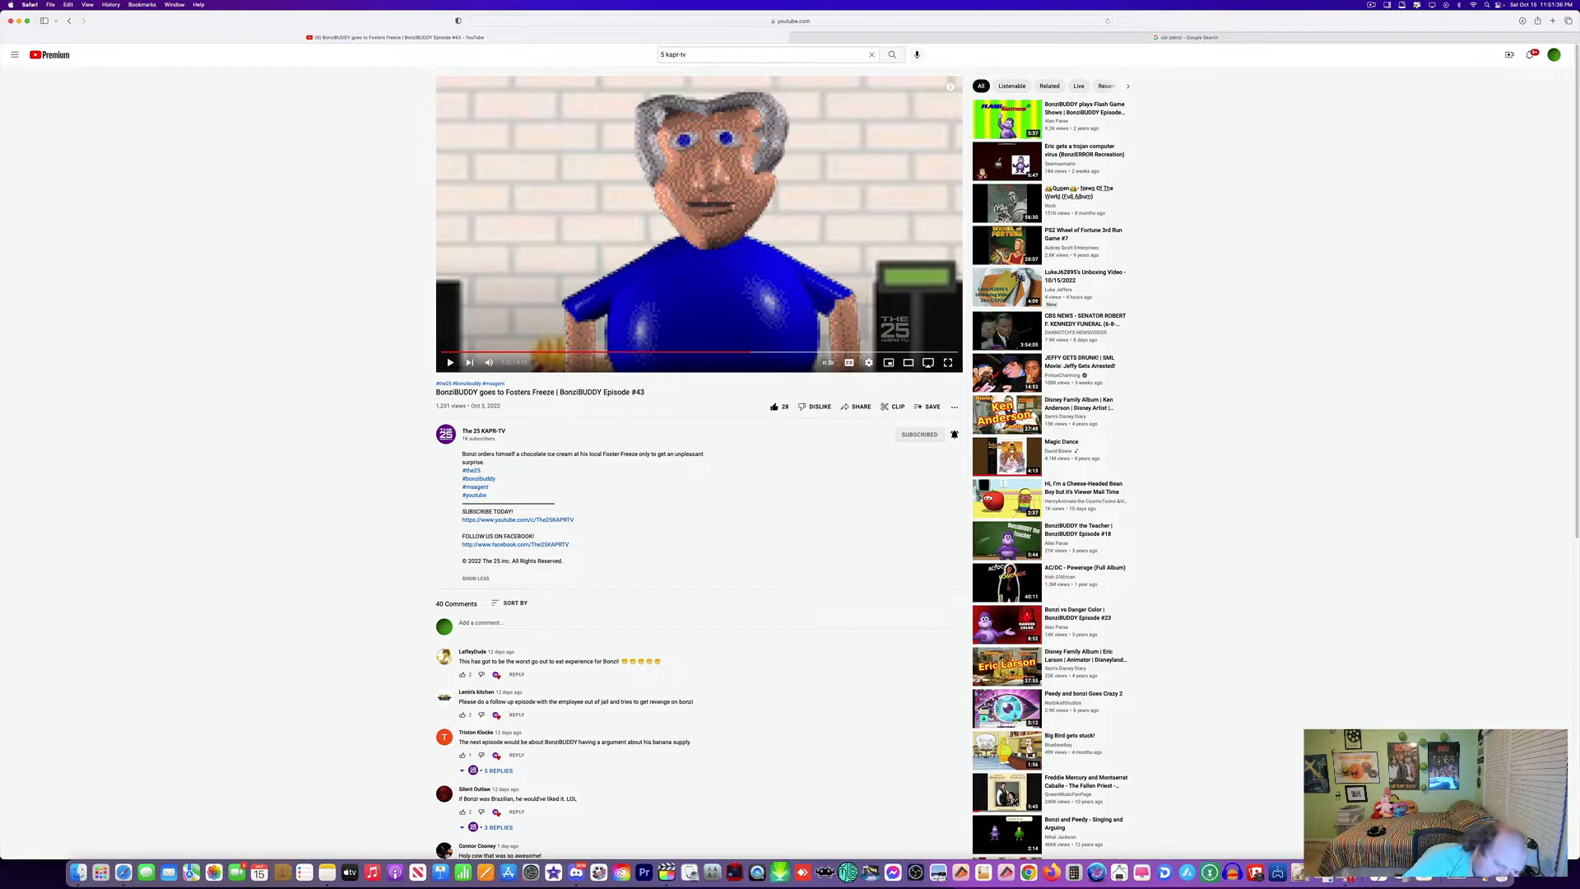
{"action": "left_click", "coordinate": [449, 362]}
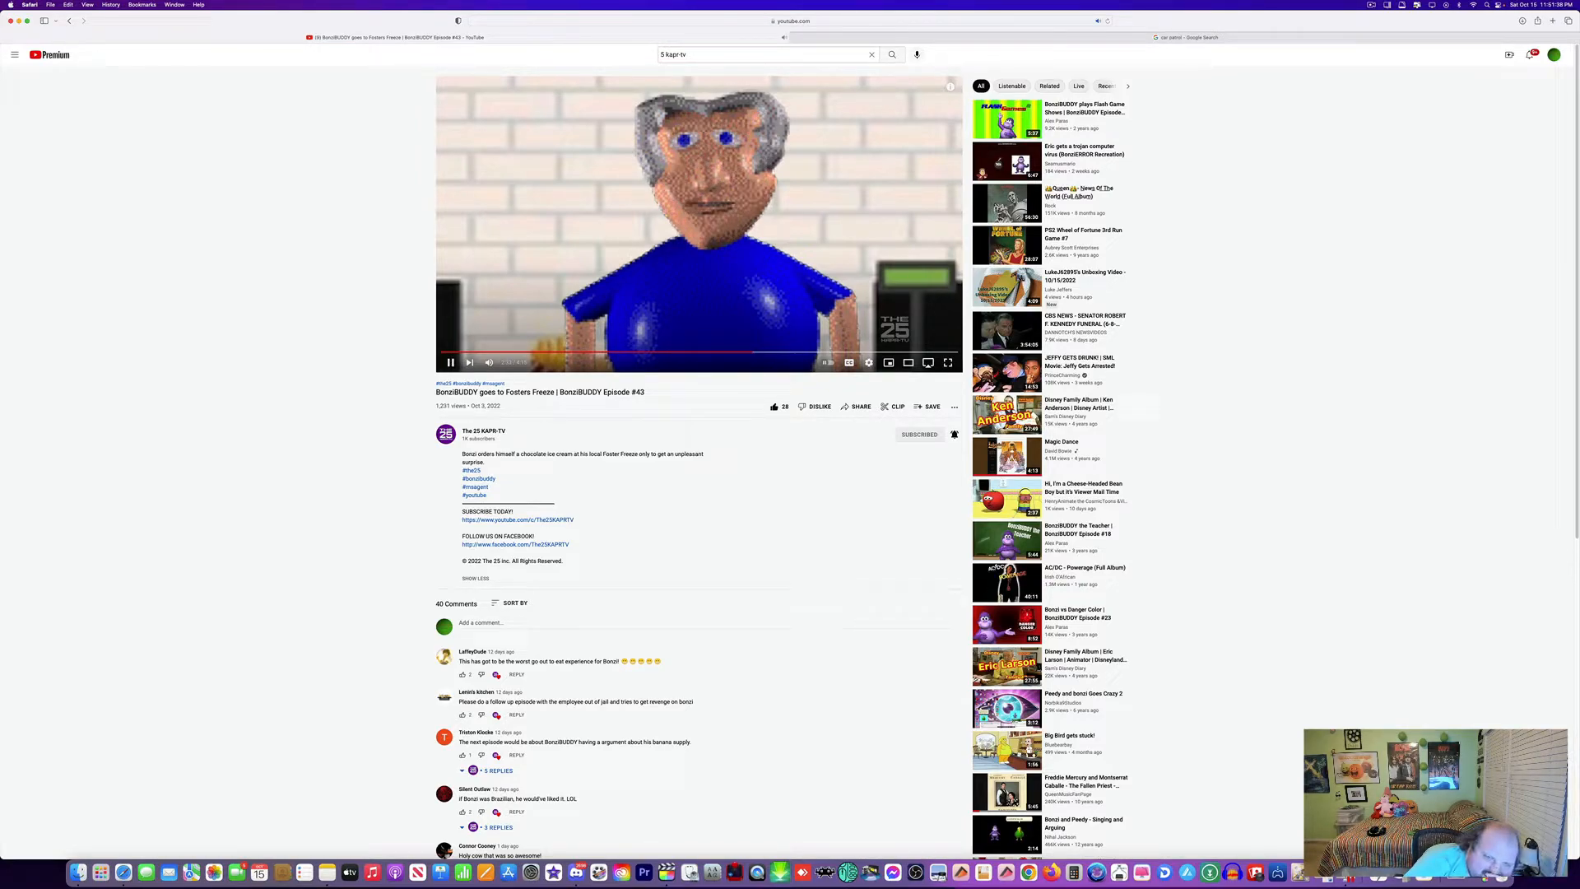